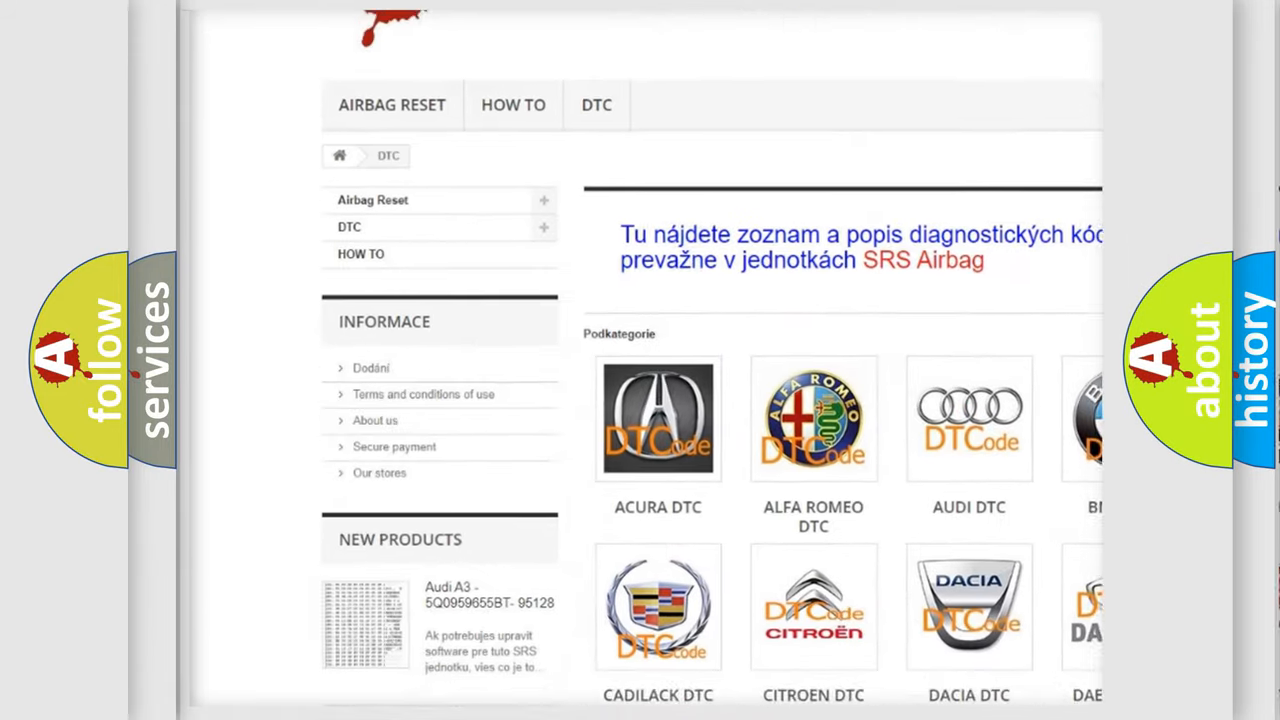
Step: Scroll the DTC page past the brand logos down to the B-series code list
scroll(down, 3)
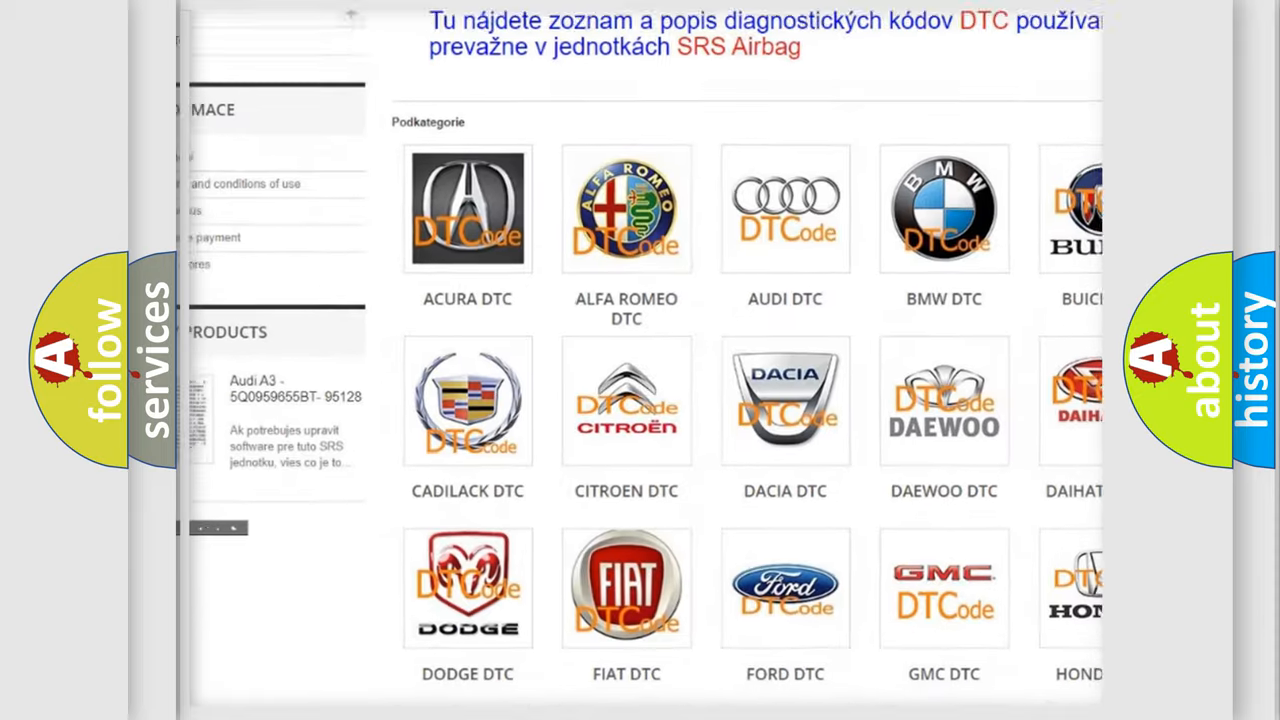
scroll(down, 3)
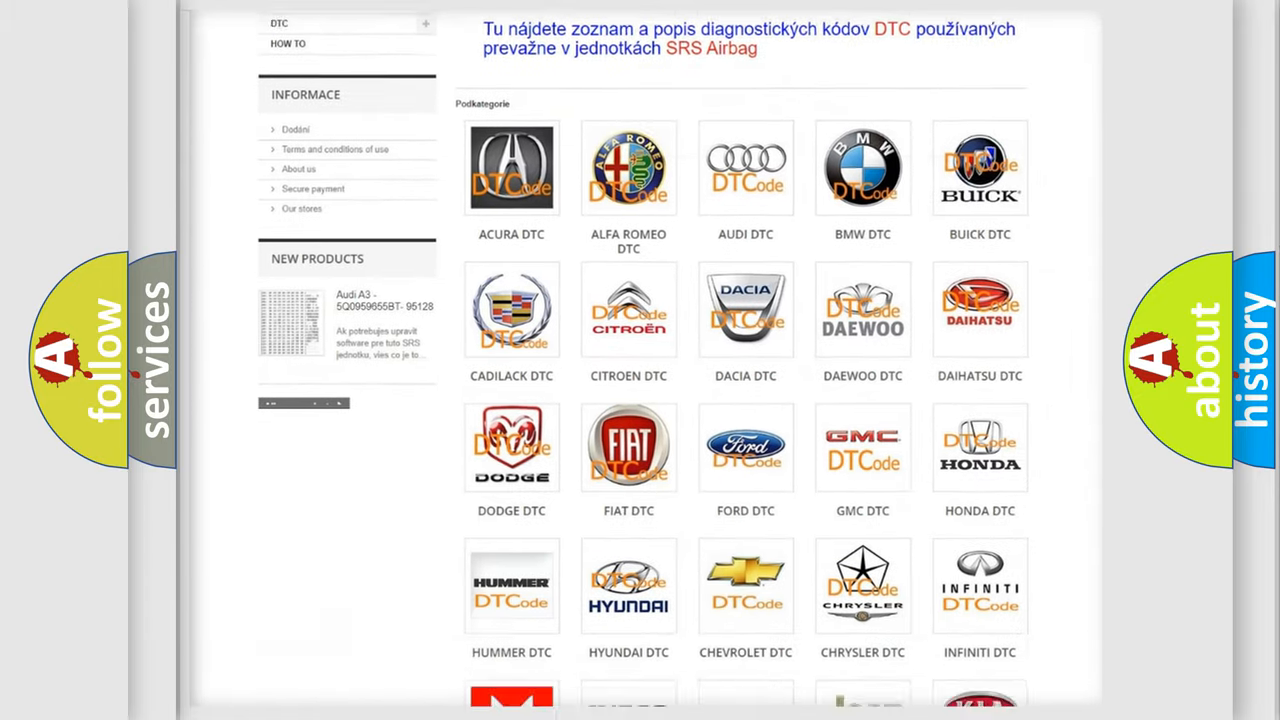
scroll(down, 3)
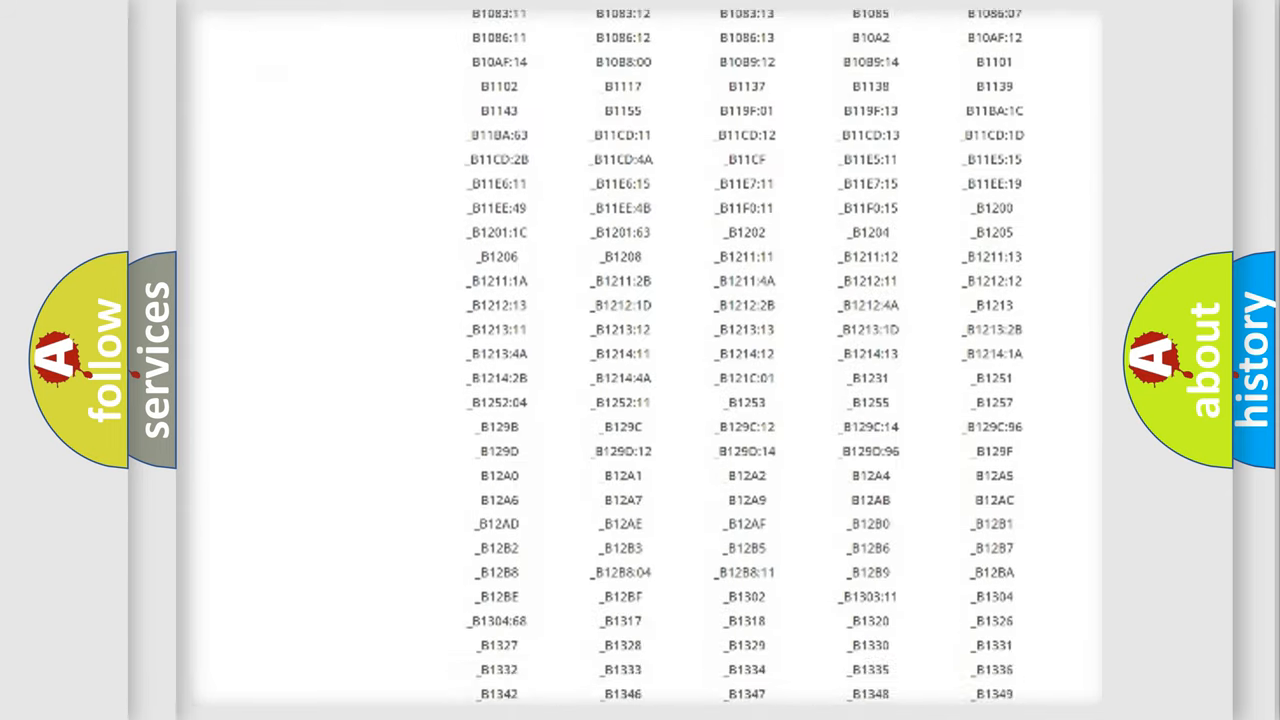
scroll(down, 3)
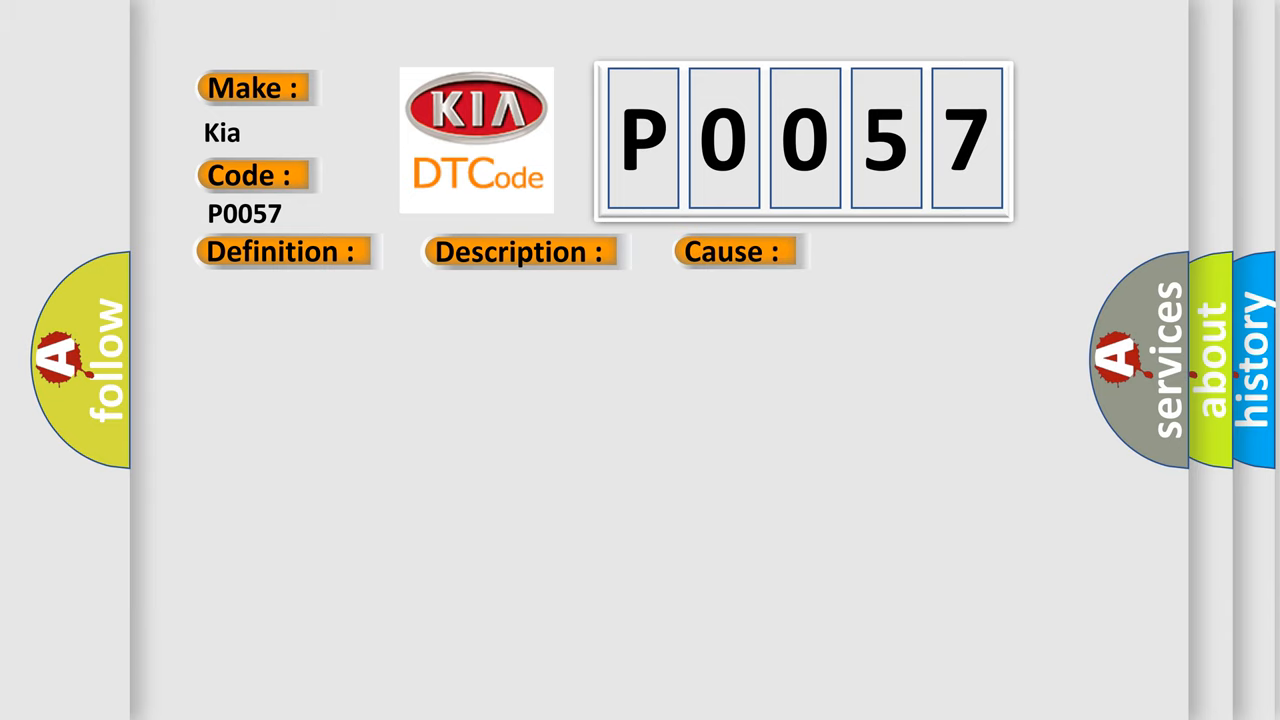
Step: Reveal the Kia P0057 cause text: no battery voltage, defective fuse, faulty wiring or coupling
click(732, 252)
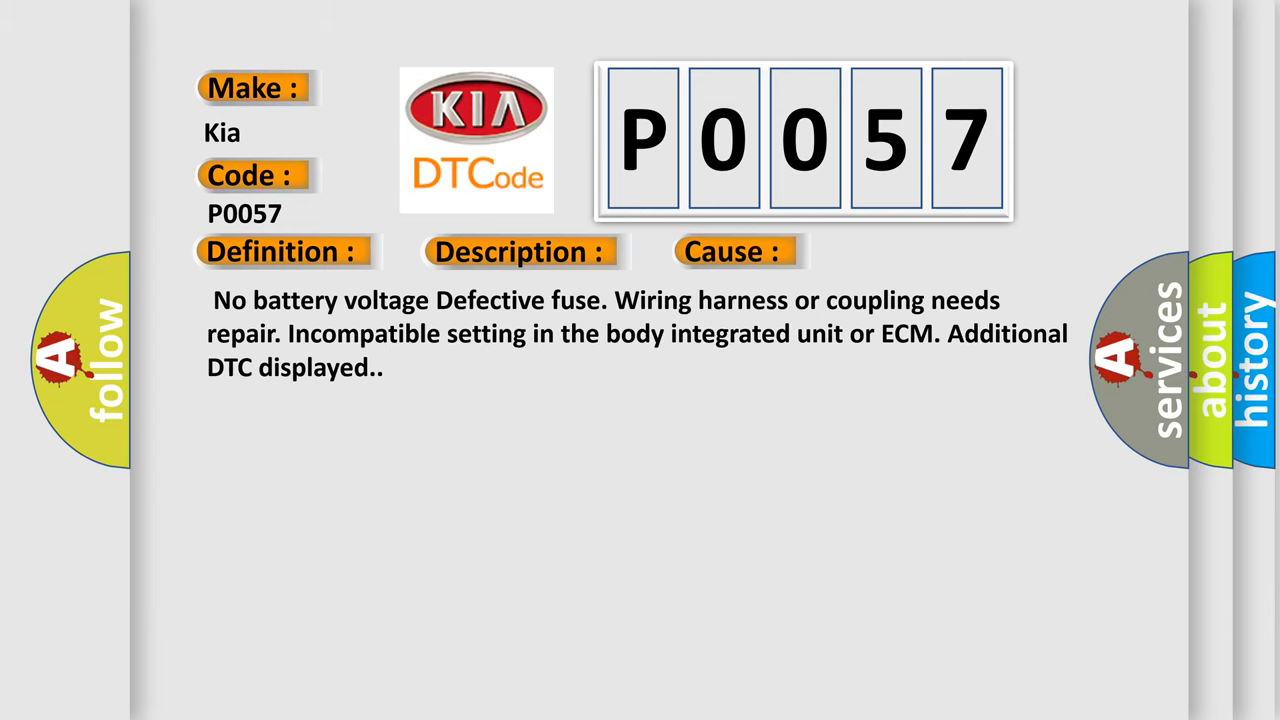